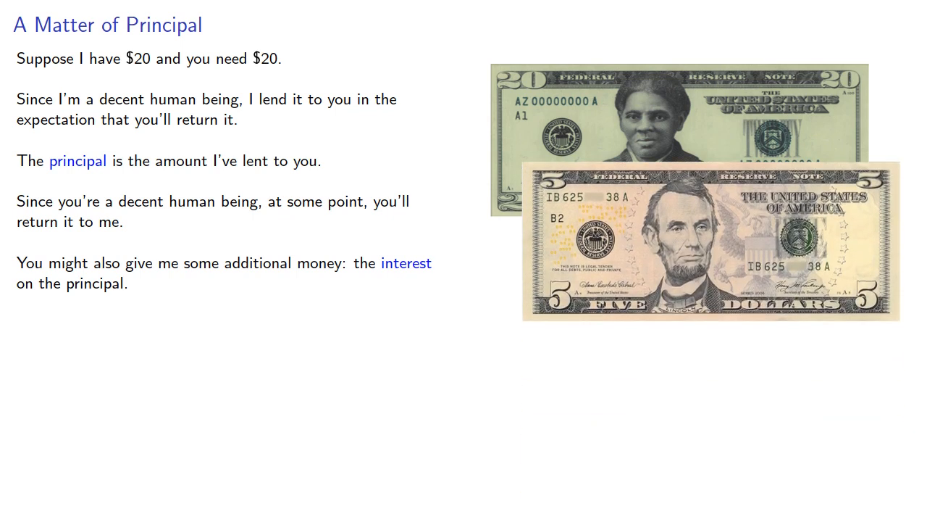
Advance to the 'Not of Interest' slide asking whether interest should be paid
key(Right)
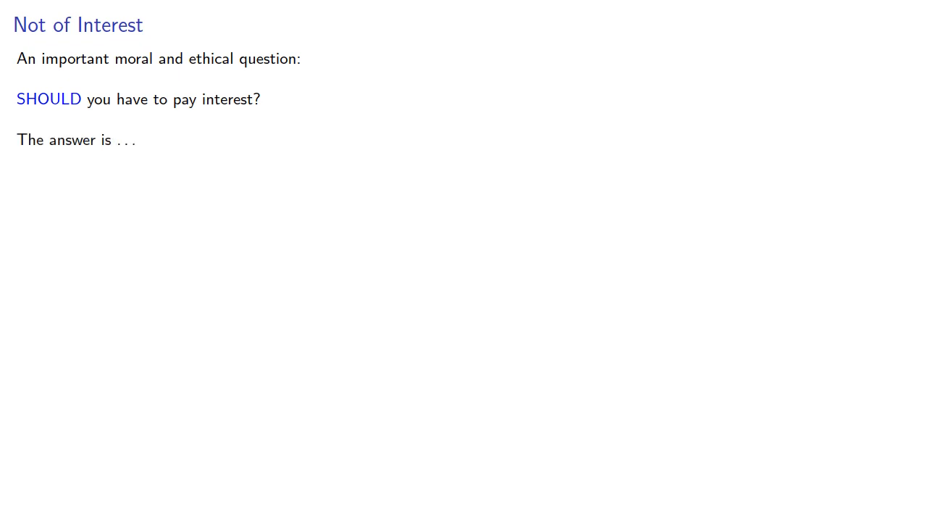
Advance to the 'An Interesting Problem' slide with A20(7) = 25 and A20(14) = 50
key(Right)
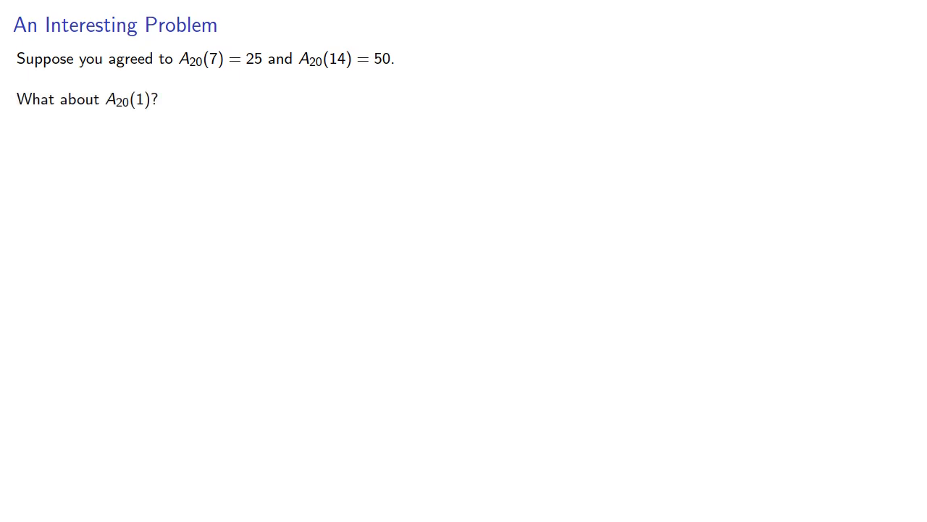
Uncover the one-day amount explanation of A20(1) and the 'Remember' lawsuit note
key(right)
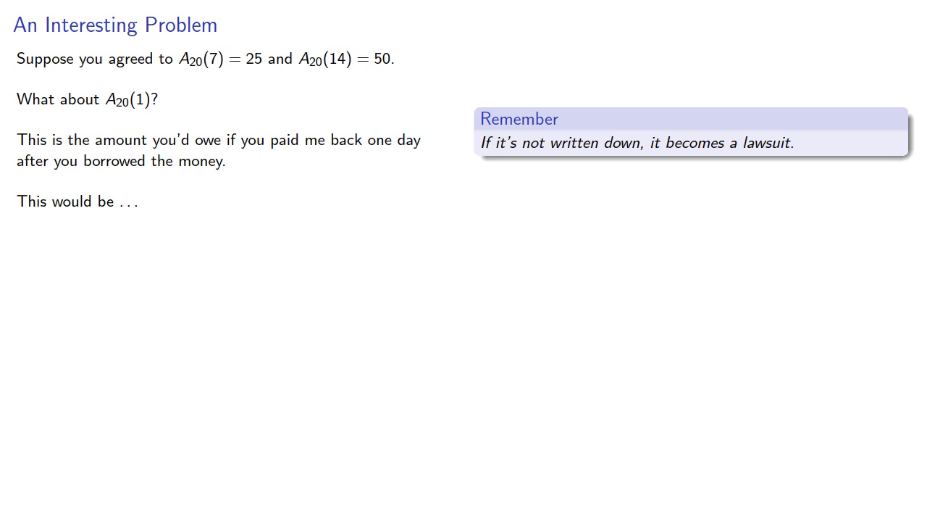
Advance to the Example slide showing A20(3) = 25 and A20(0.001) = 25
key(Right)
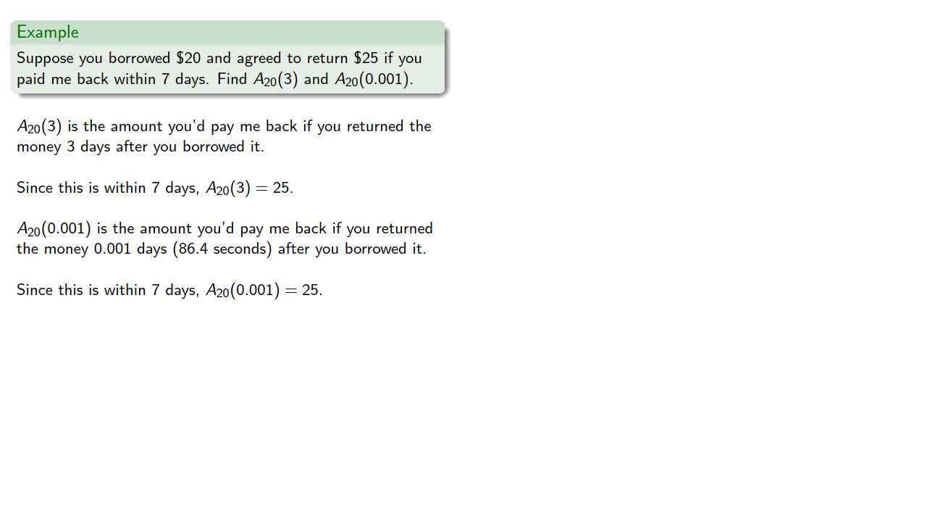
Advance to the 'Financial Mathematics' slide on repaying full interest almost immediately
key(right)
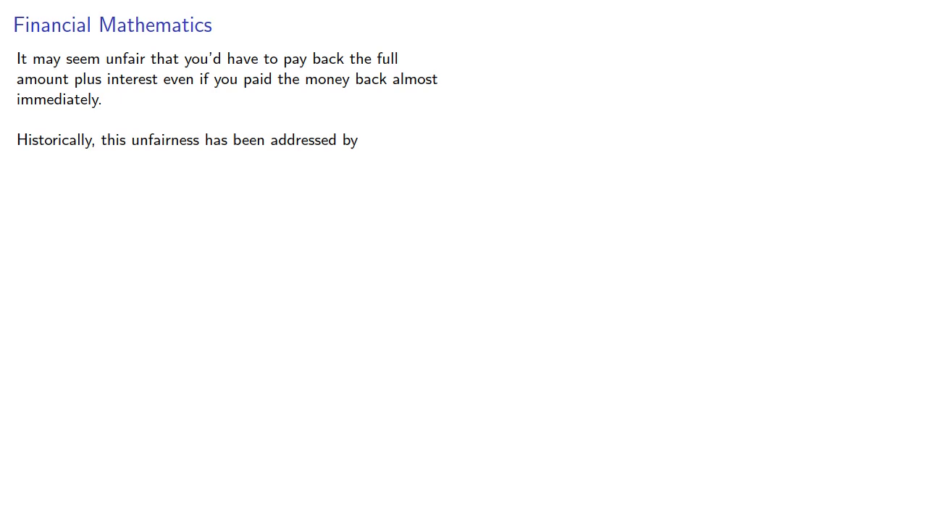